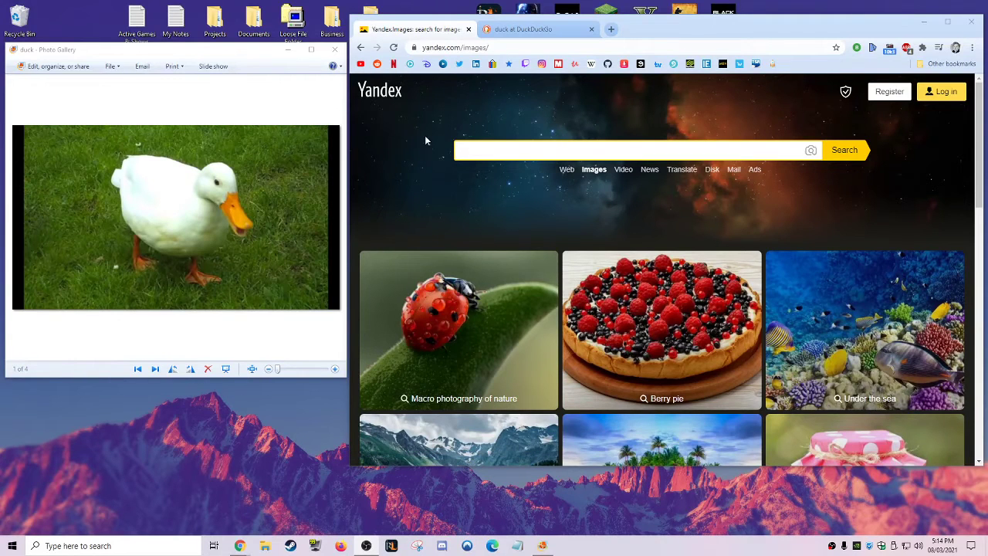
mouse_move(510, 133)
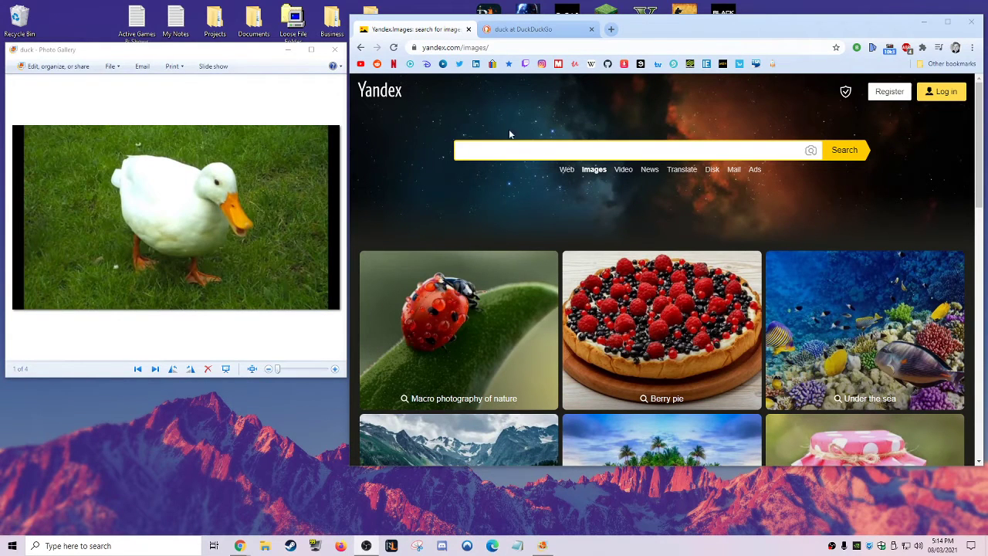
mouse_move(522, 115)
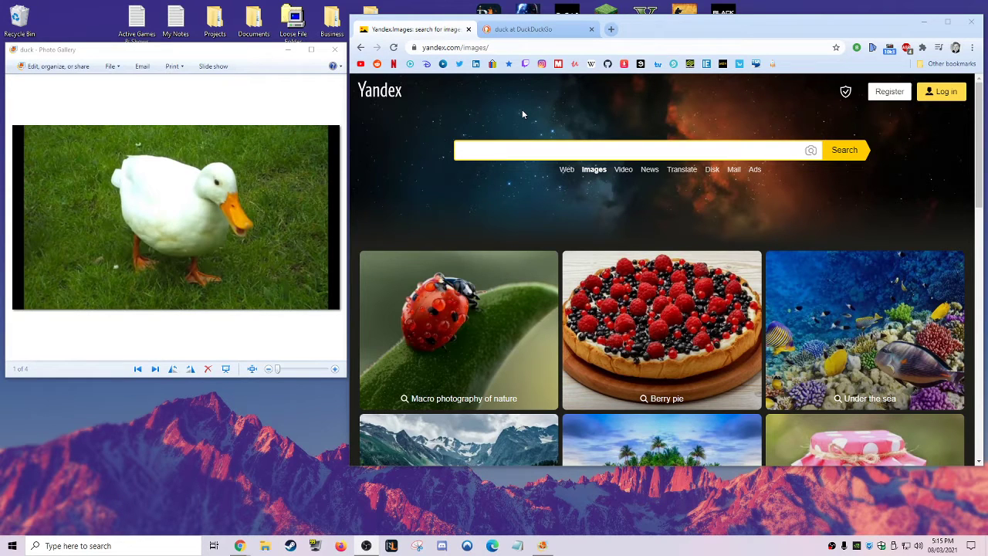
mouse_move(584, 165)
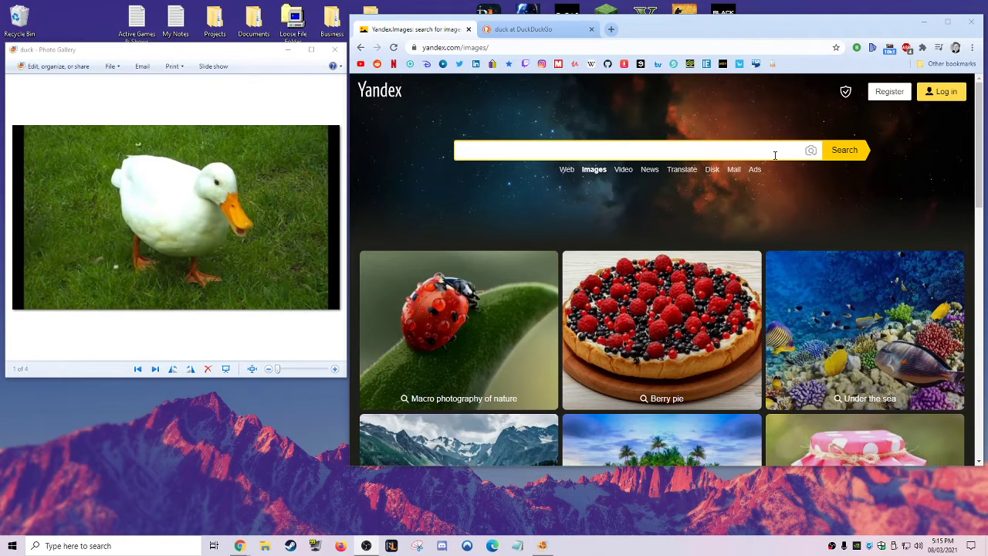
mouse_move(559, 133)
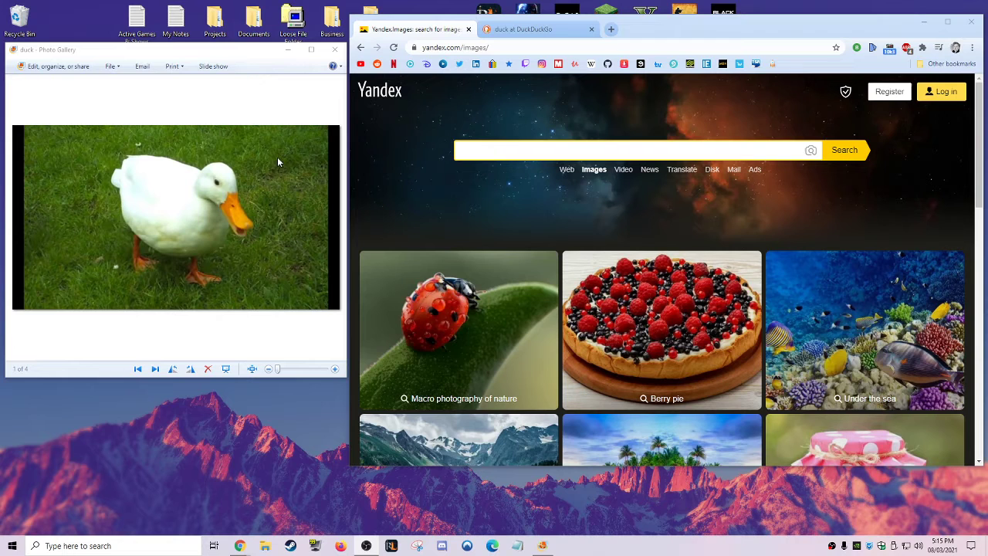
mouse_move(539, 182)
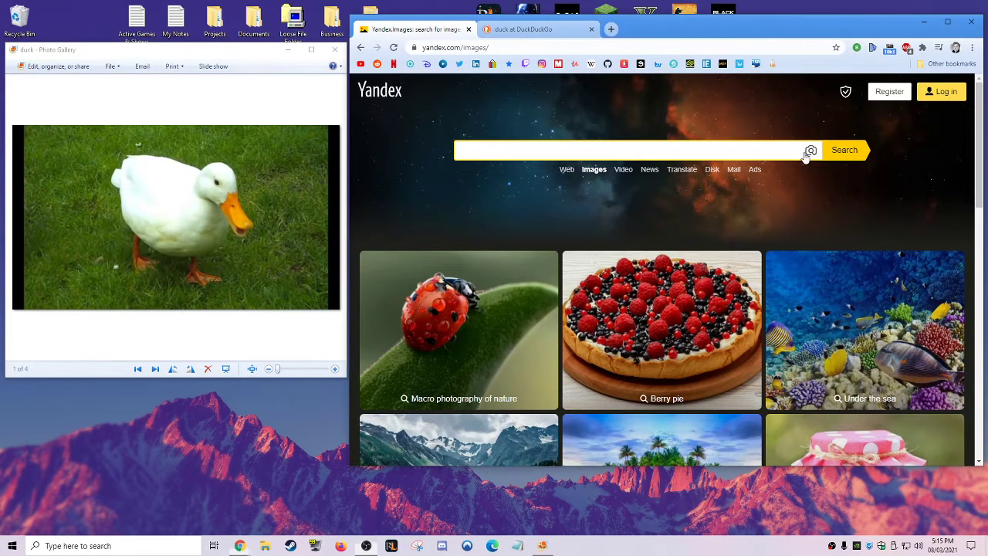
Upload the duck photo from Downloads as a reverse image search query
left_click(809, 150)
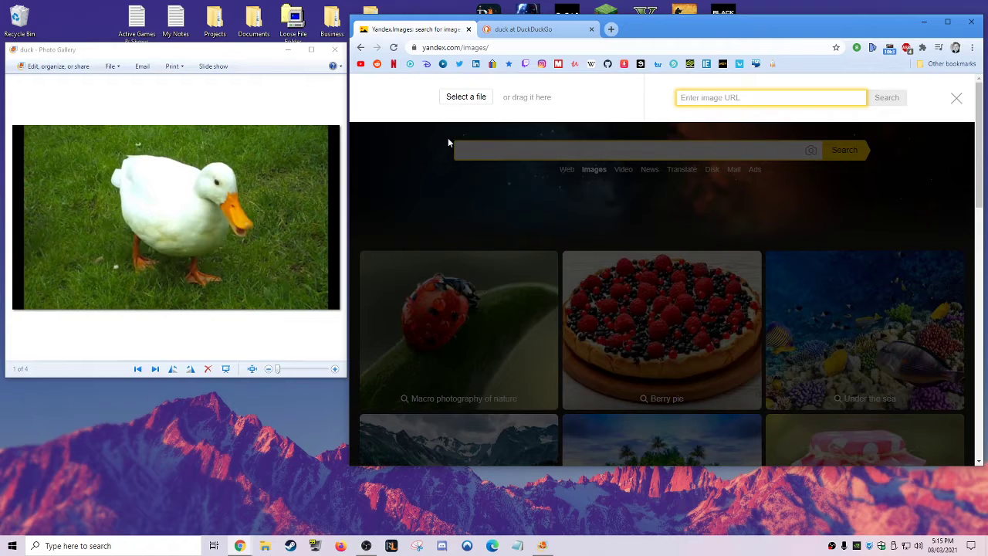
mouse_move(525, 173)
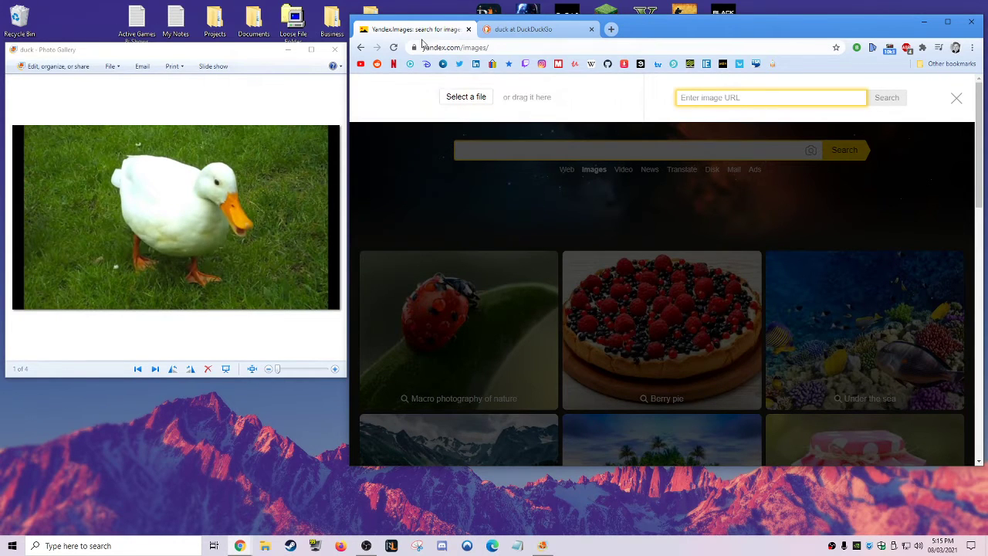
mouse_move(661, 266)
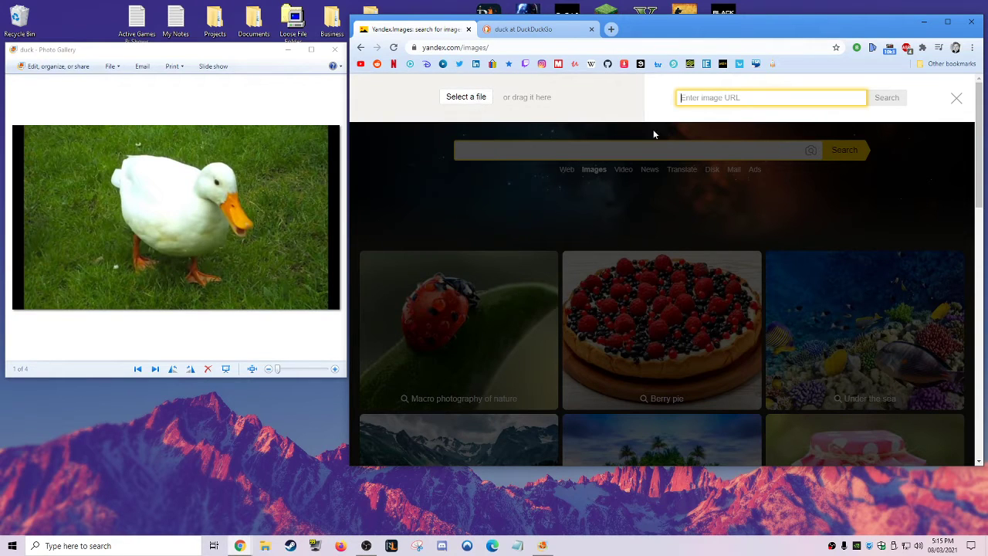
mouse_move(498, 169)
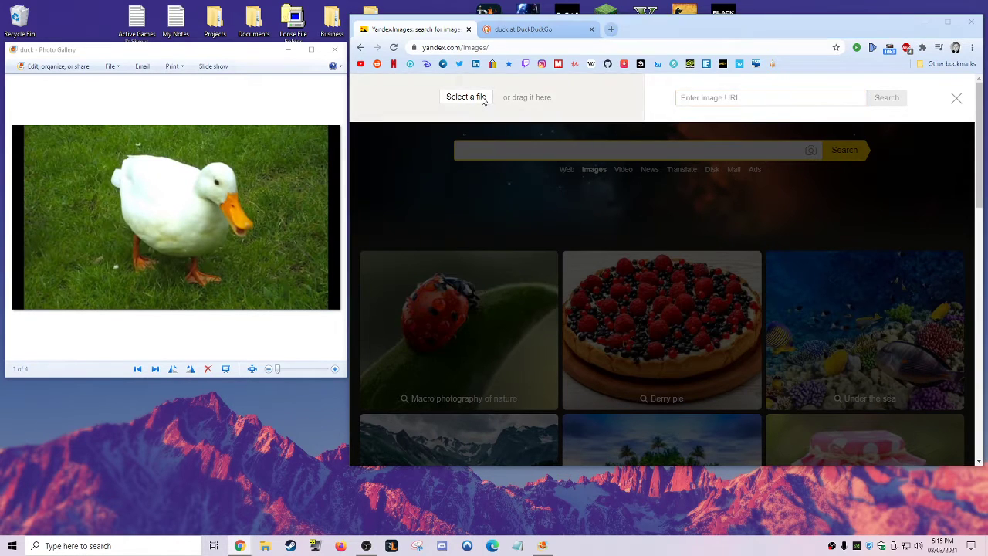
left_click(467, 96)
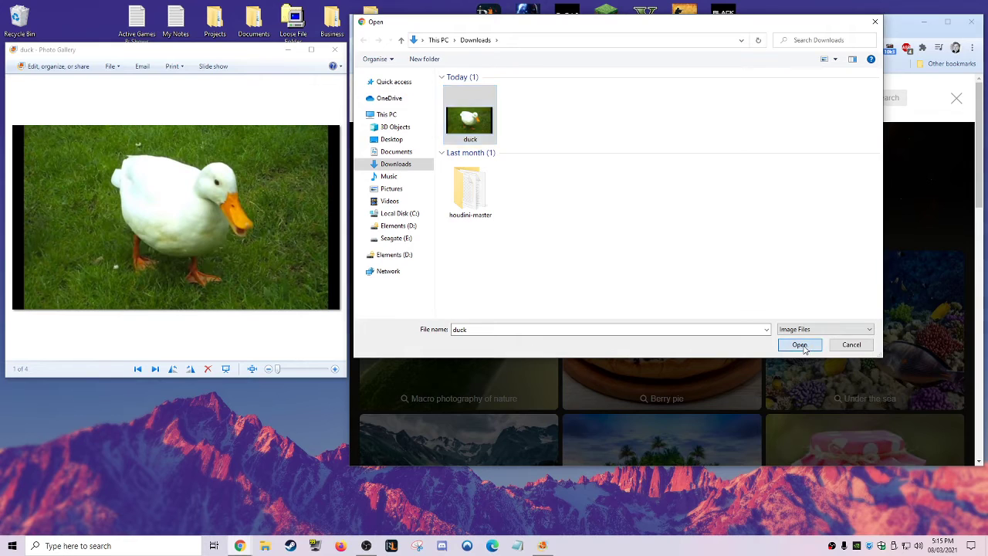
left_click(800, 344)
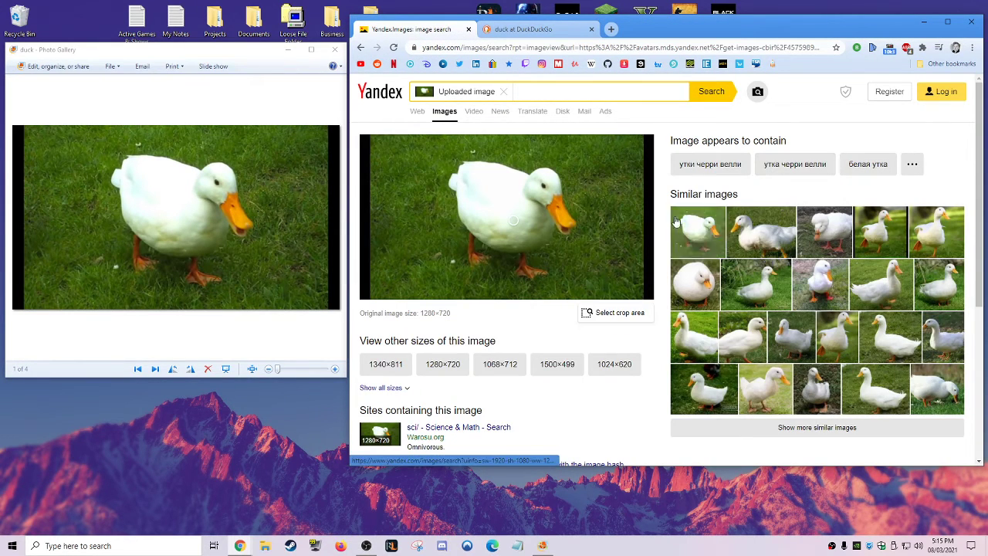
Scroll through the similar duck images down to the sites containing the photo
scroll("down", 3)
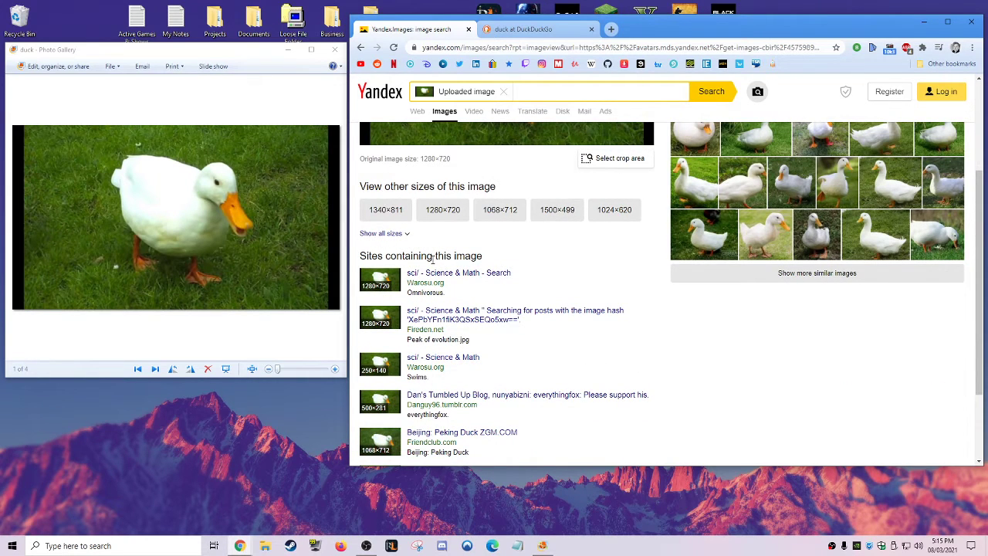
scroll("down", 3)
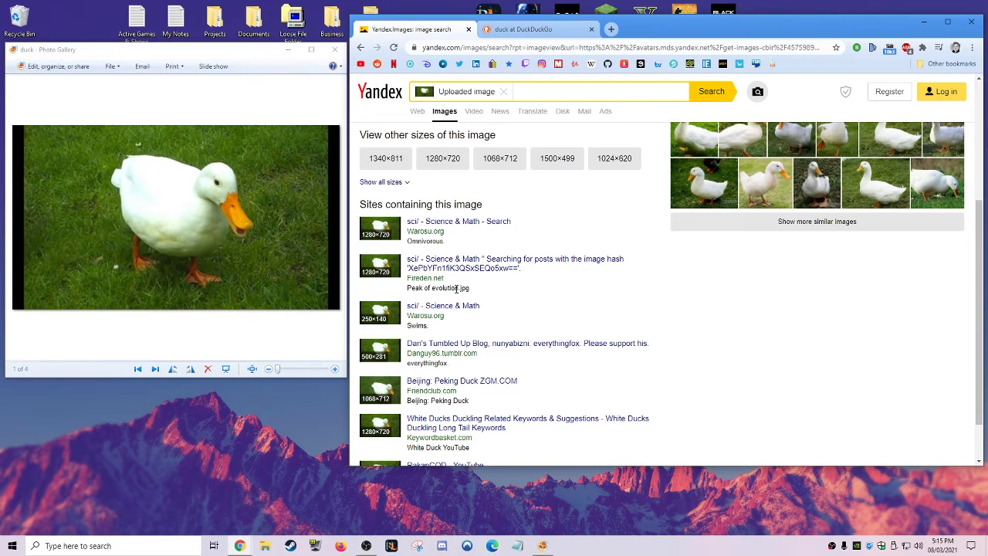
scroll("down", 3)
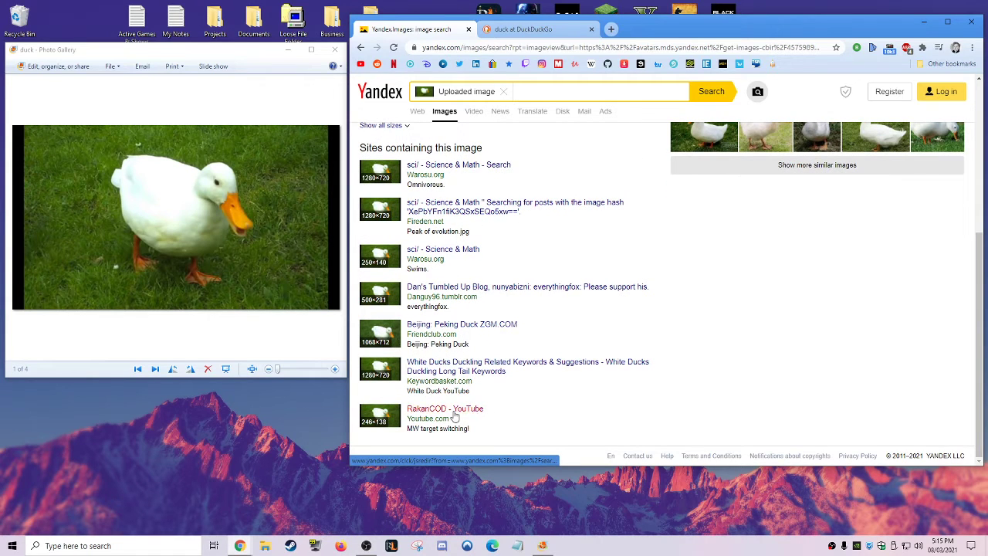
mouse_move(457, 342)
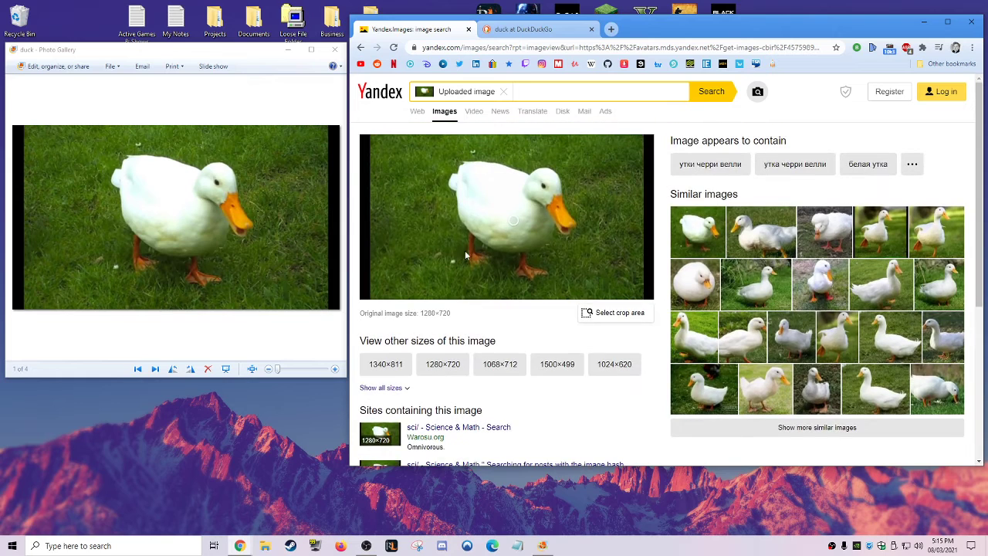
mouse_move(710, 164)
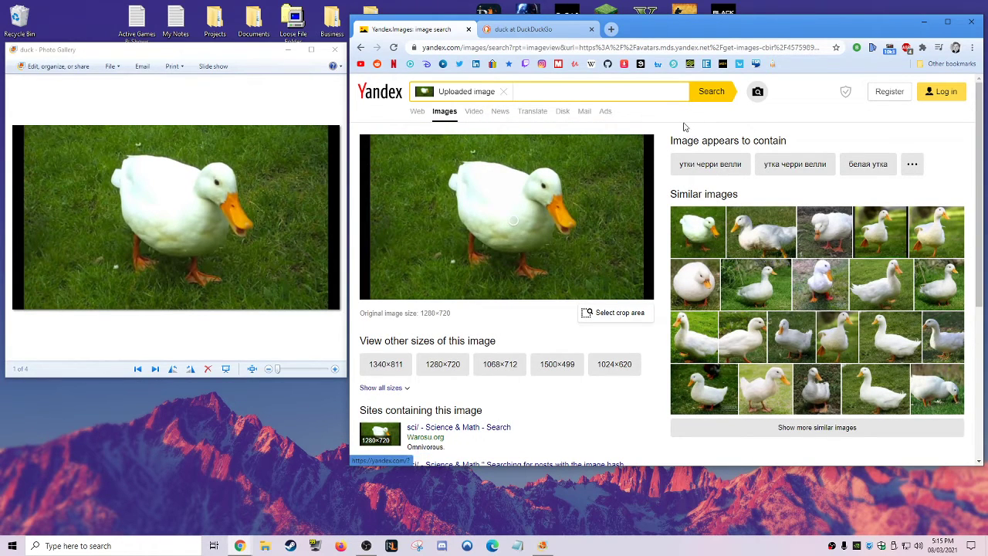
mouse_move(676, 120)
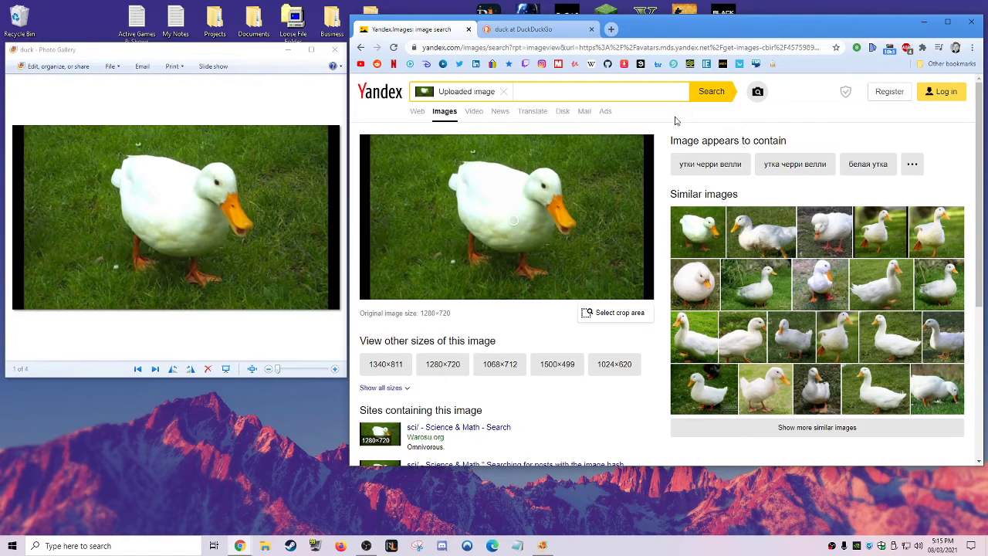
mouse_move(471, 197)
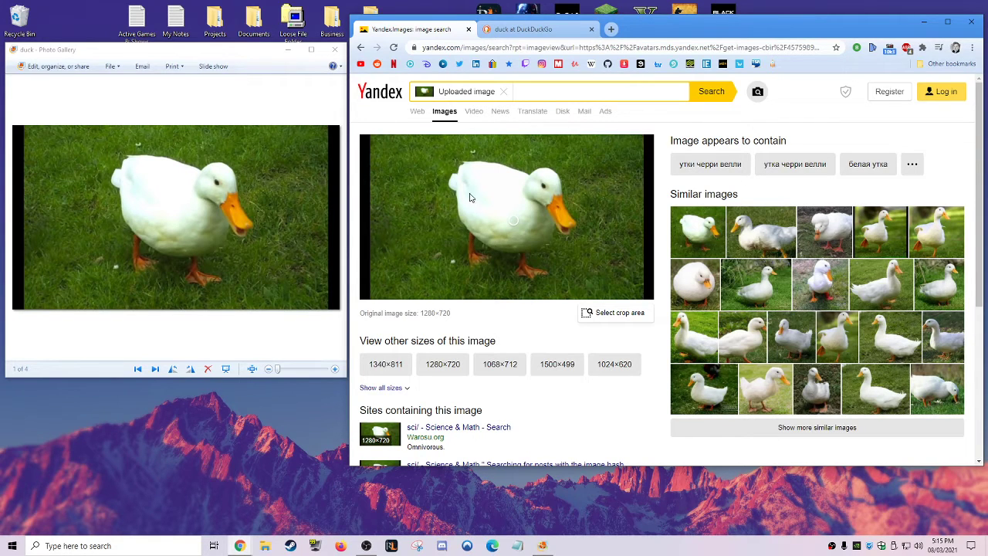
mouse_move(615, 246)
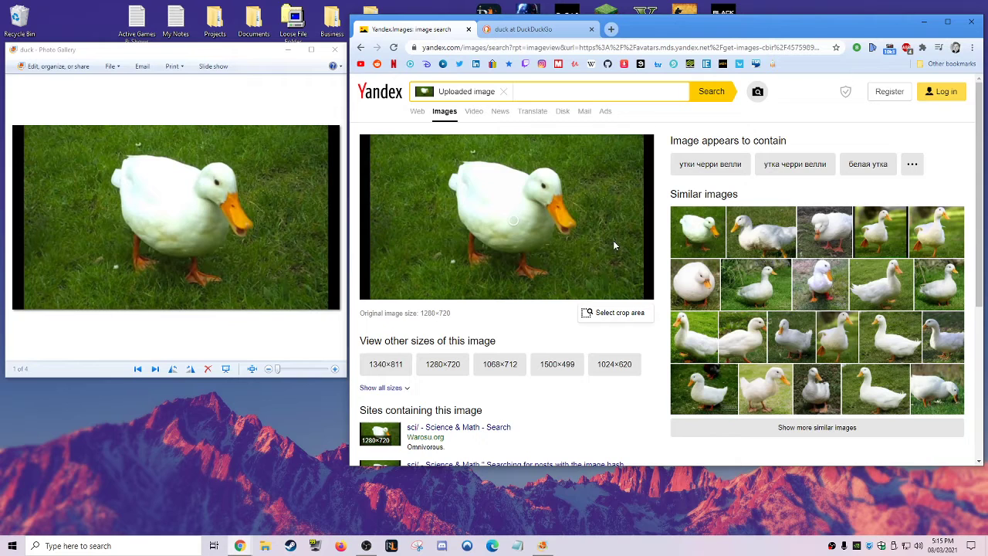
scroll("down", 3)
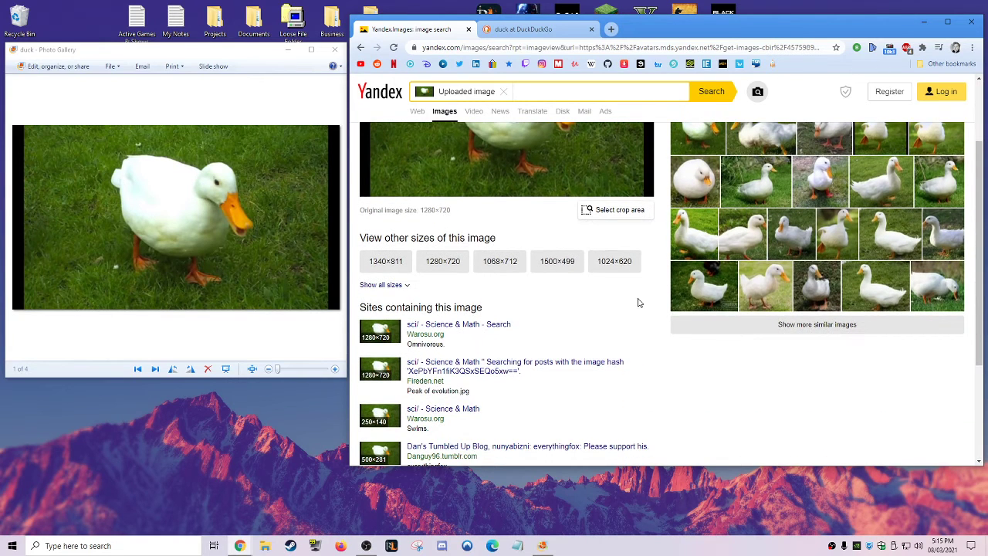
scroll("up", 3)
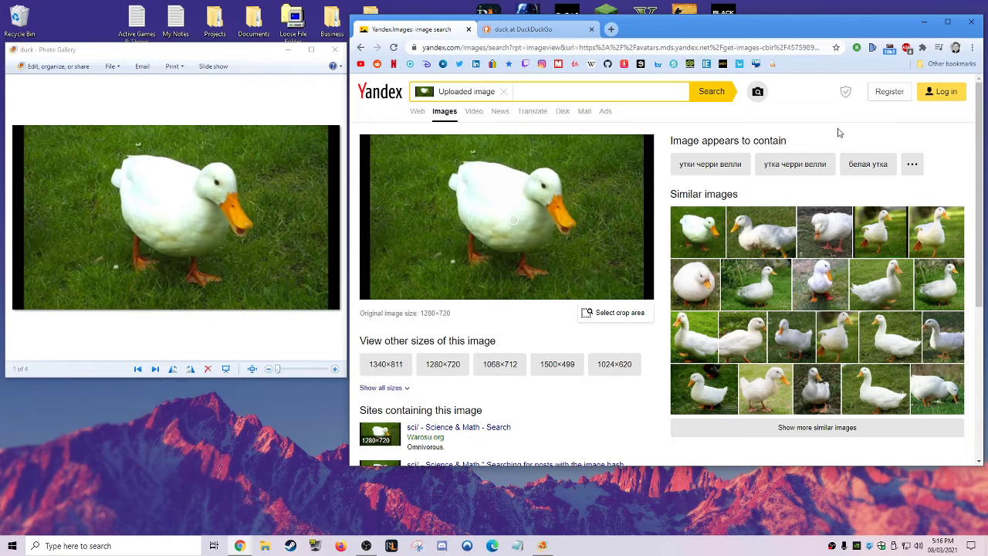
mouse_move(817, 133)
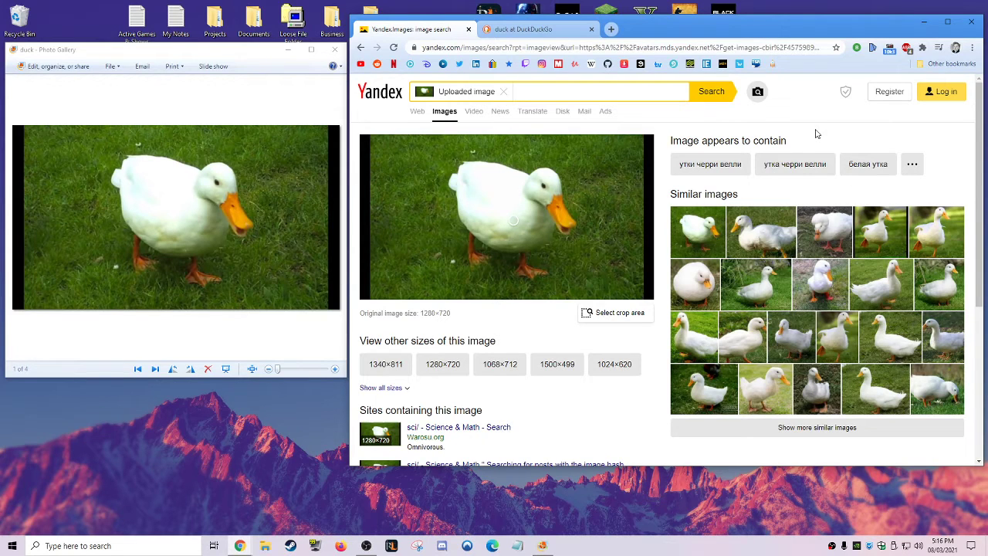
mouse_move(837, 133)
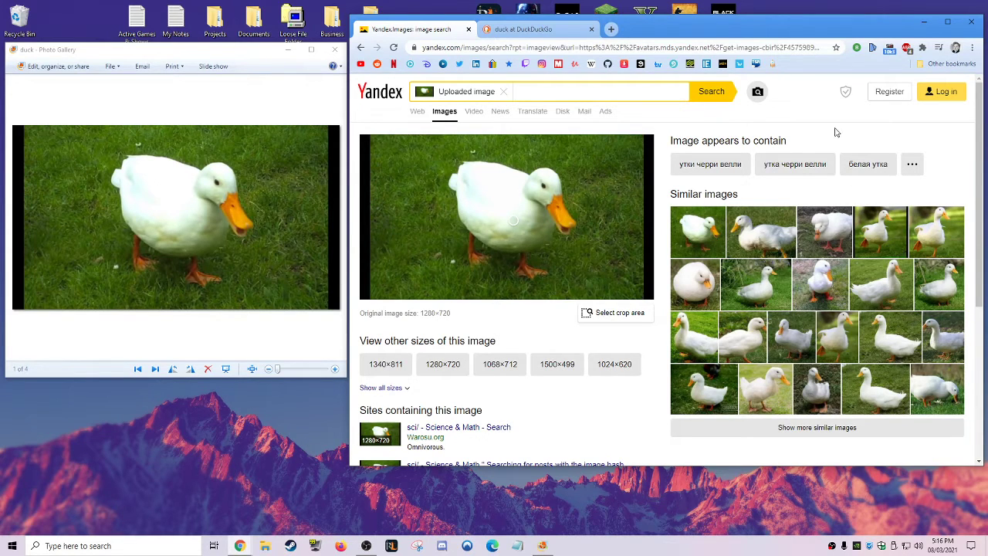
mouse_move(462, 179)
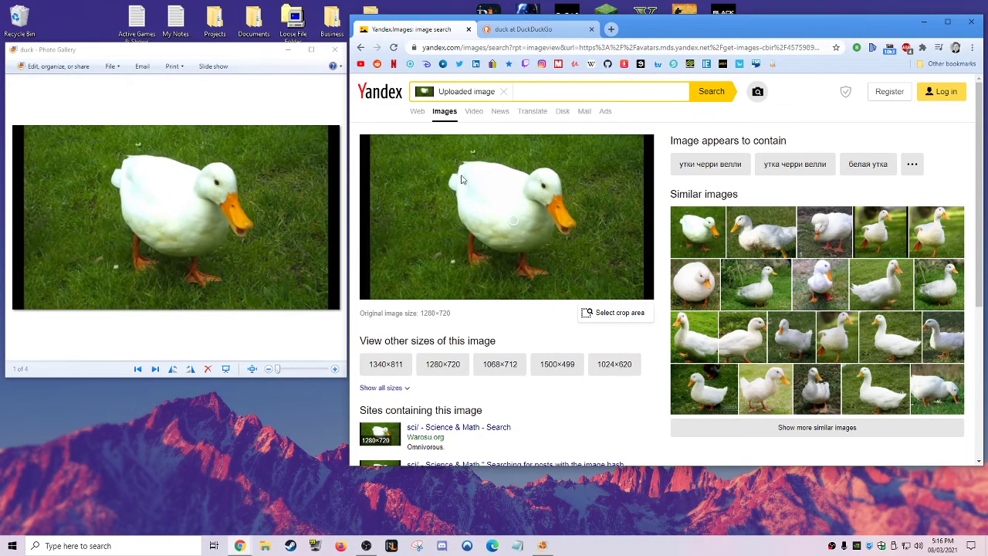
scroll("down", 3)
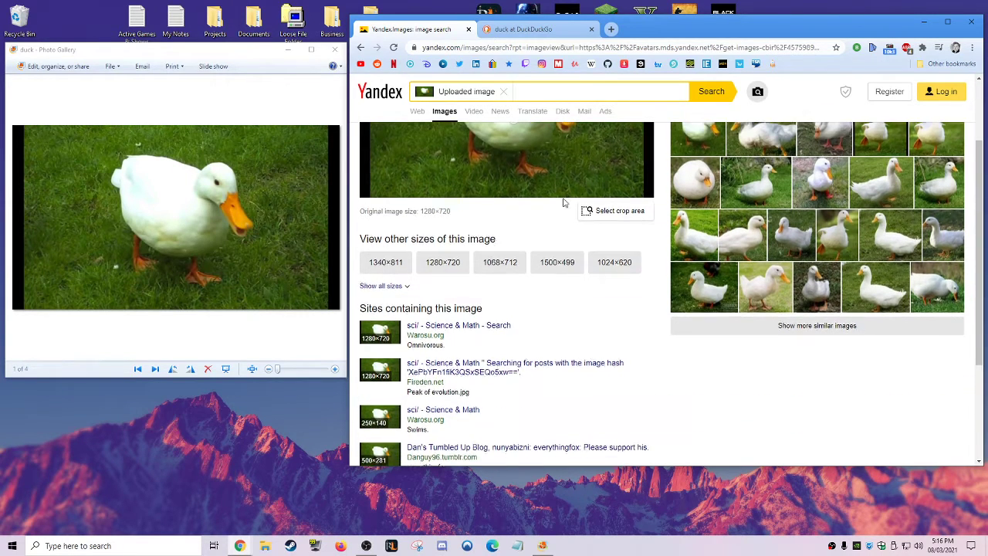
scroll("up", 3)
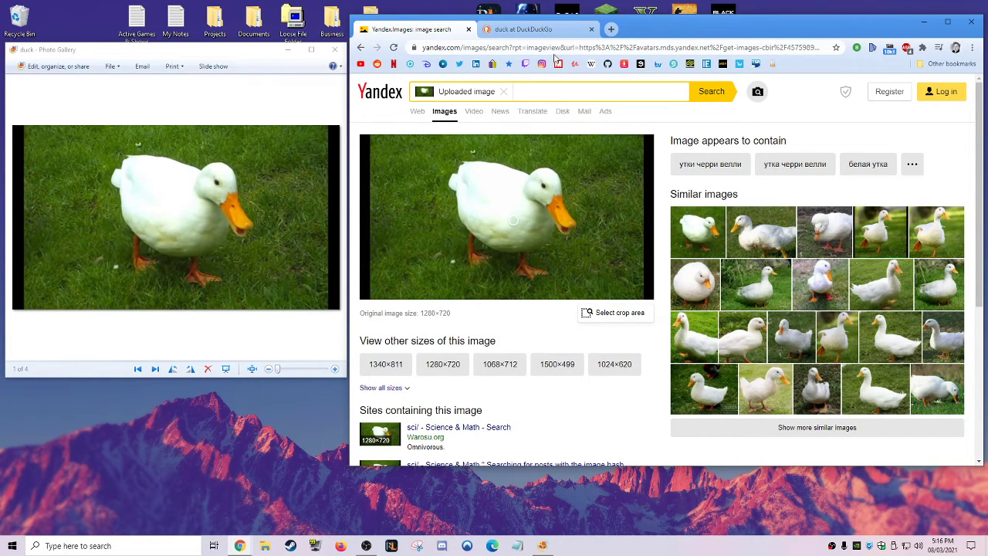
Compare against the DuckDuckGo duck image results, then return to the Yandex results
left_click(523, 27)
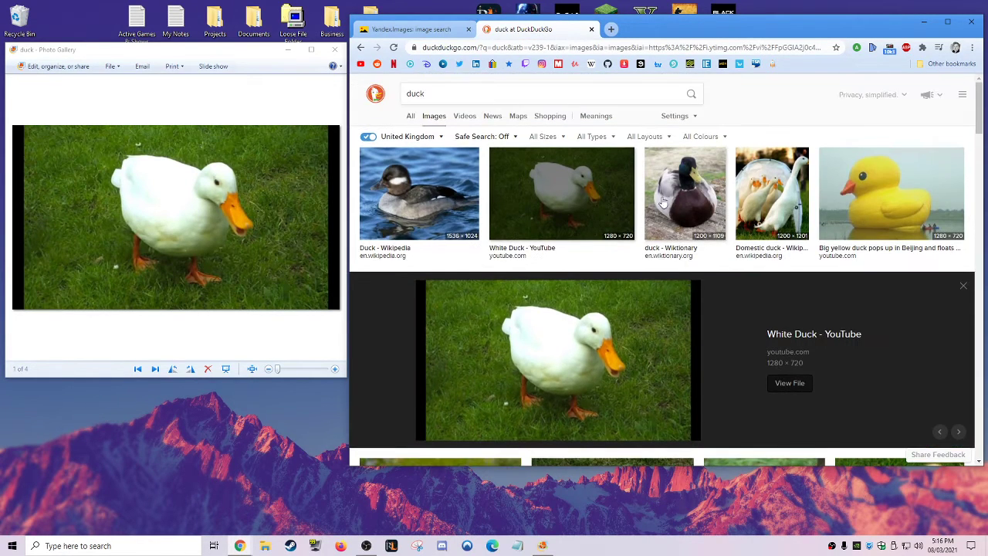
left_click(414, 27)
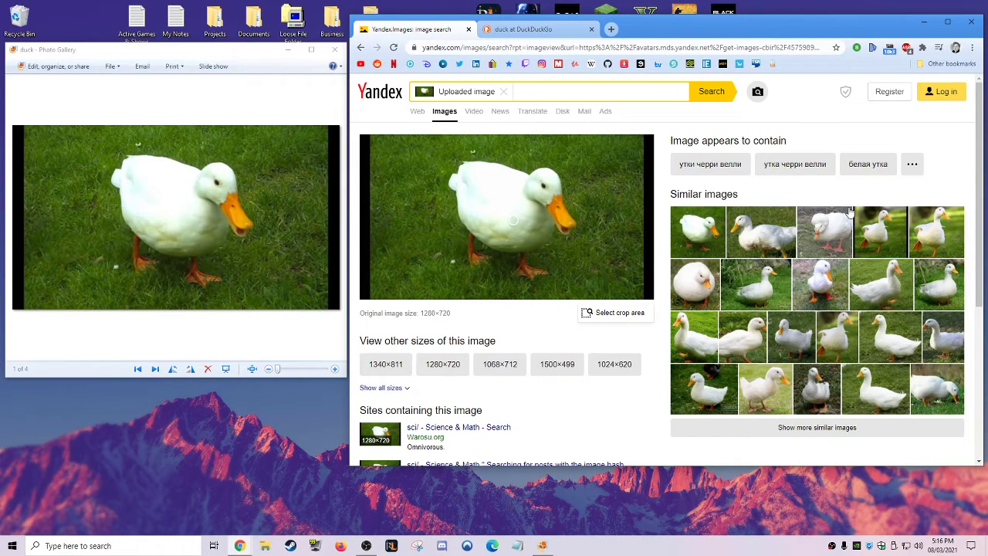
Scroll once more through the sites list and back to the top of the results
scroll("down", 3)
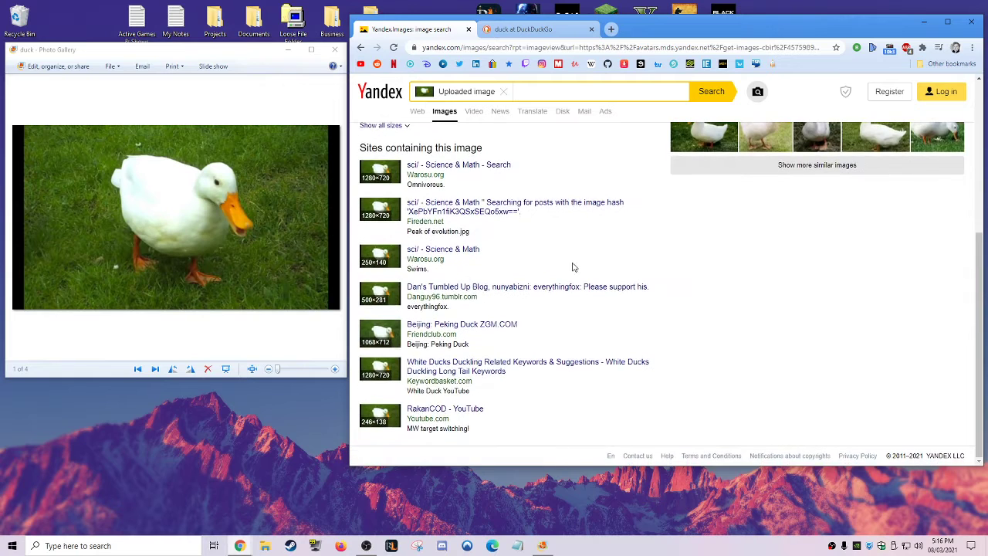
scroll("up", 3)
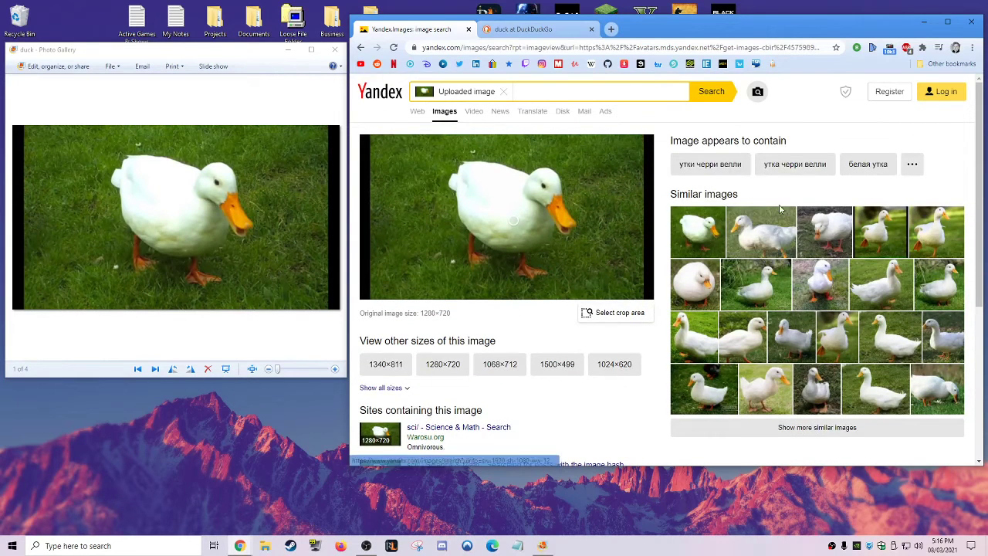
mouse_move(475, 111)
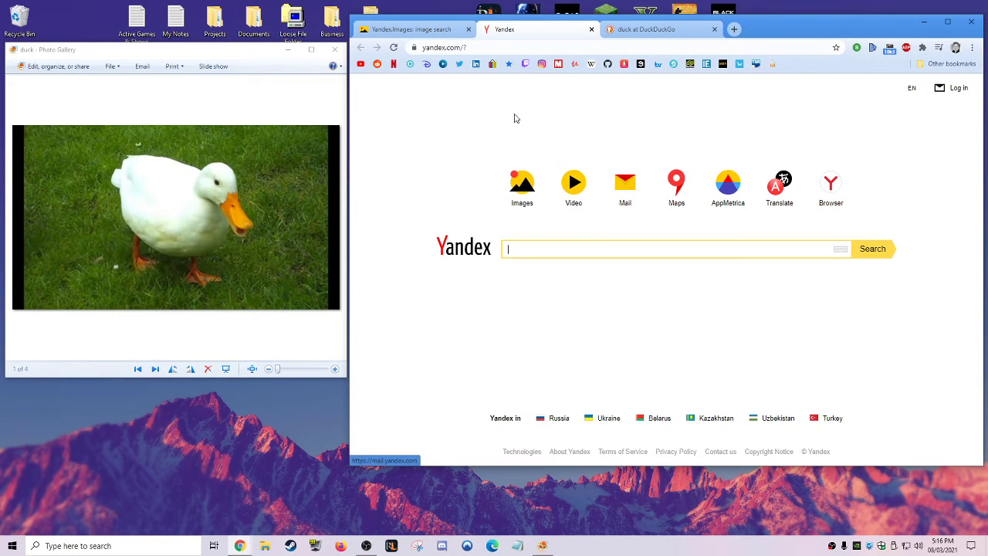
Return to the Yandex Images results tab for the white duck photo
left_click(757, 91)
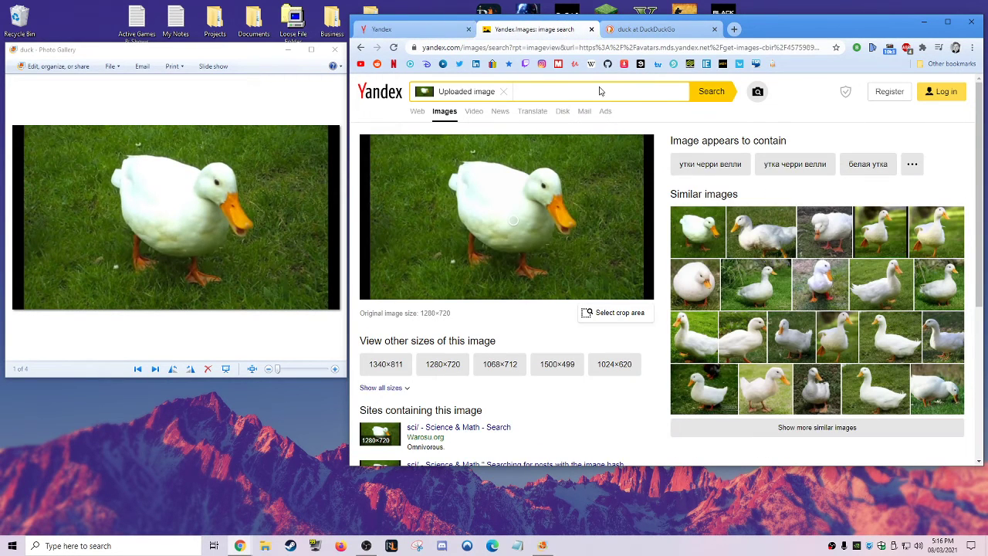
mouse_move(754, 125)
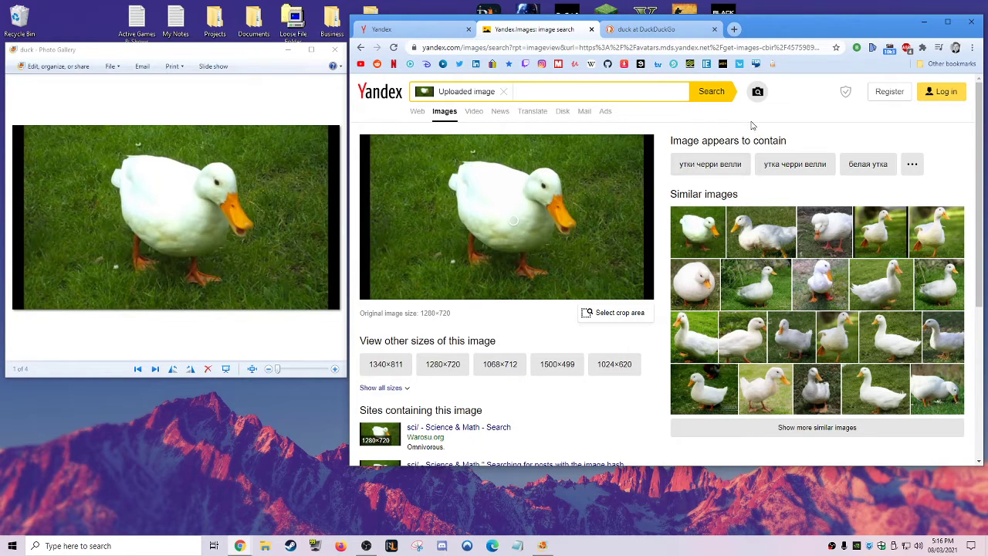
mouse_move(473, 167)
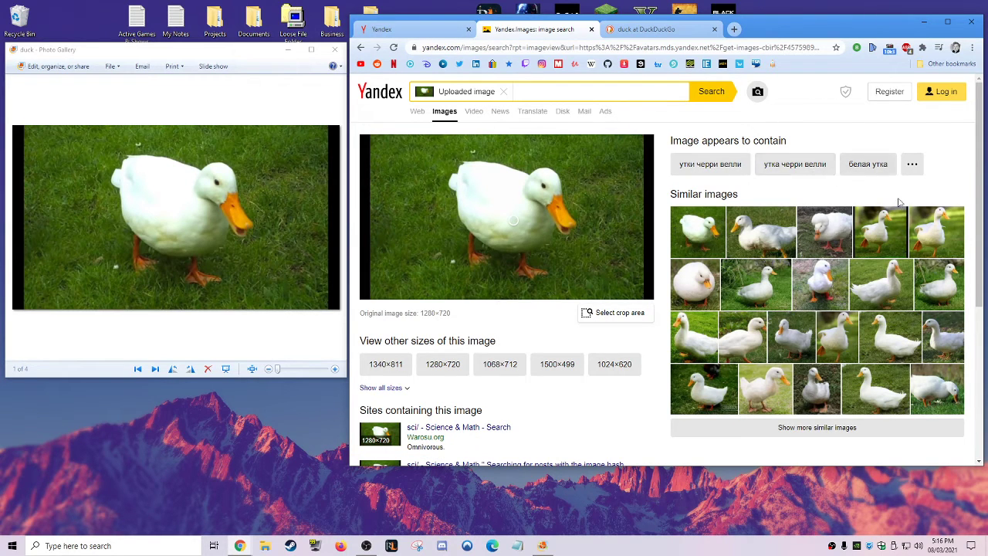
mouse_move(788, 154)
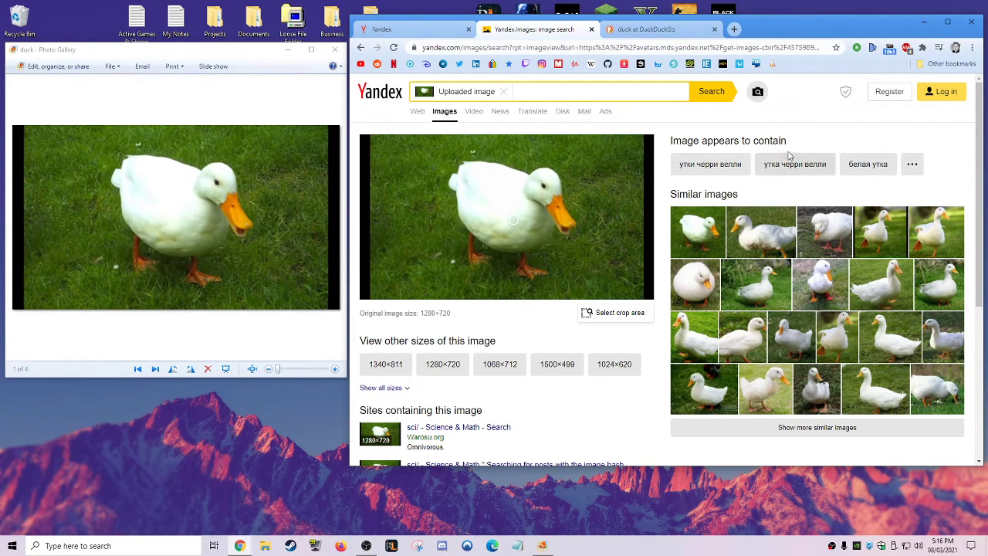